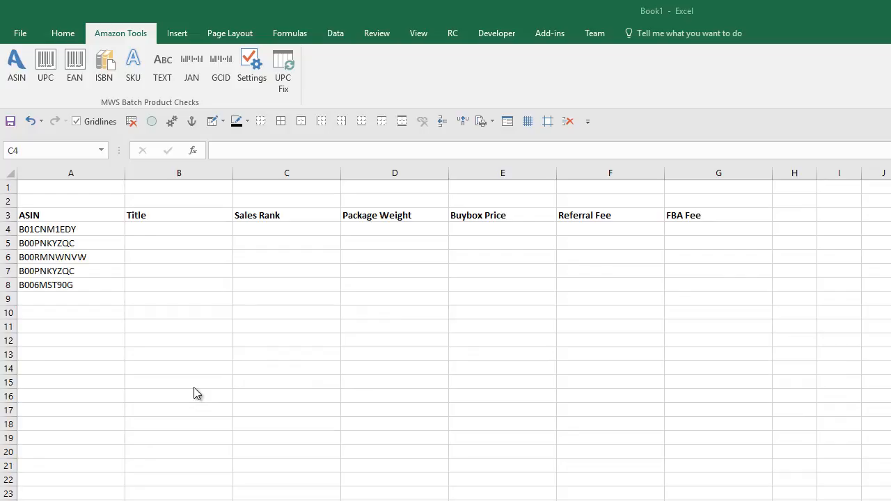
pyautogui.moveTo(186, 244)
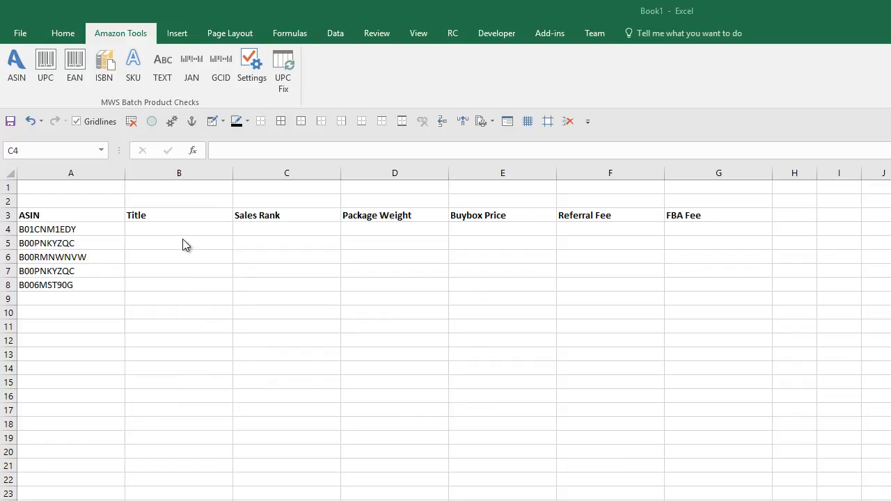
pyautogui.moveTo(180, 233)
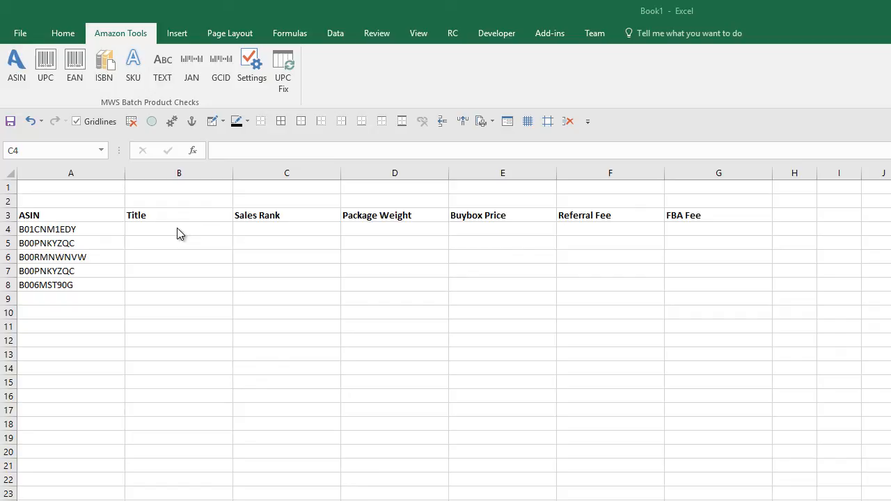
# Step: Enter the azTitle formula referencing A4 in B4 to fetch the first product title
pyautogui.click(287, 229)
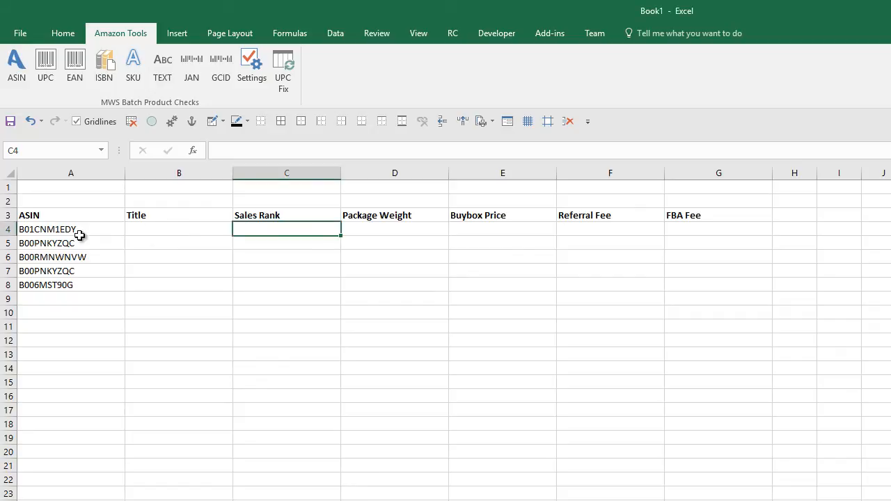
pyautogui.click(53, 257)
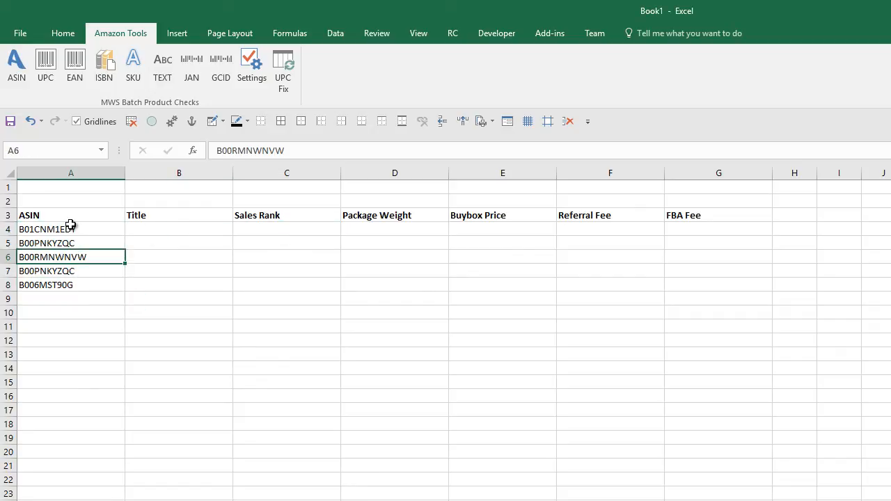
pyautogui.click(179, 229)
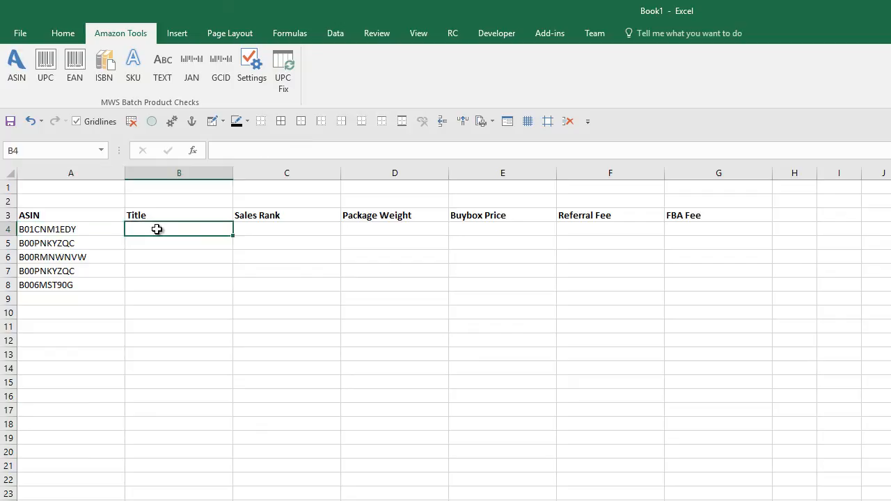
pyautogui.write('=az')
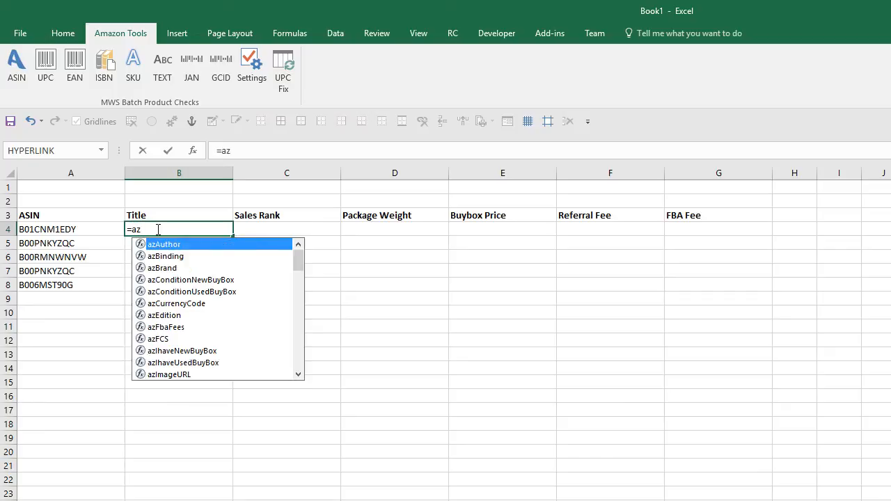
pyautogui.scroll(-3)
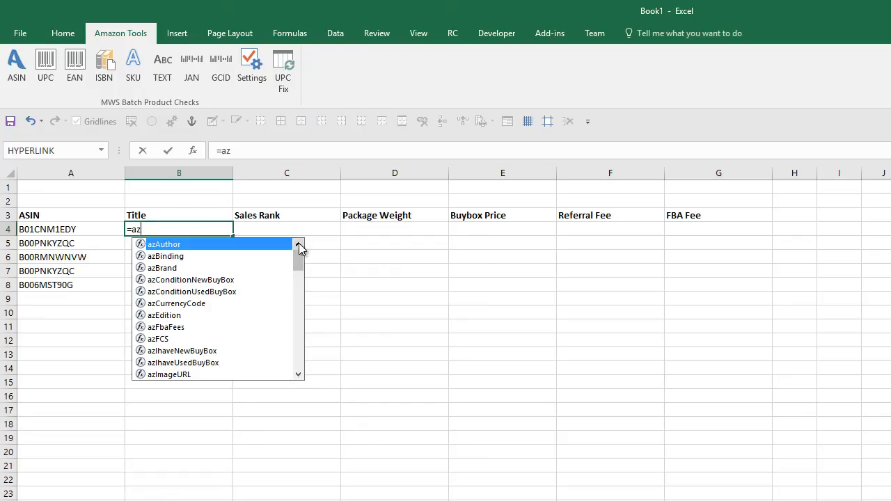
pyautogui.write('t')
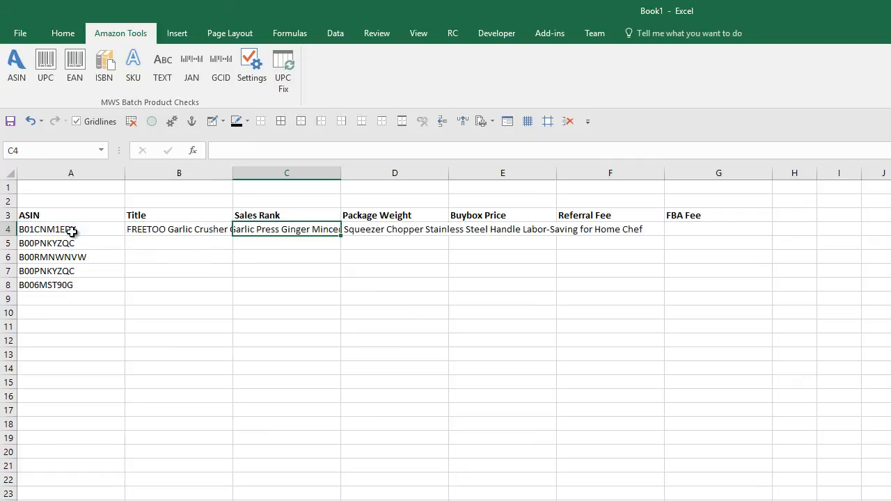
# Step: Fill the B4 title formula down to B8 for the remaining ASINs
pyautogui.click(179, 229)
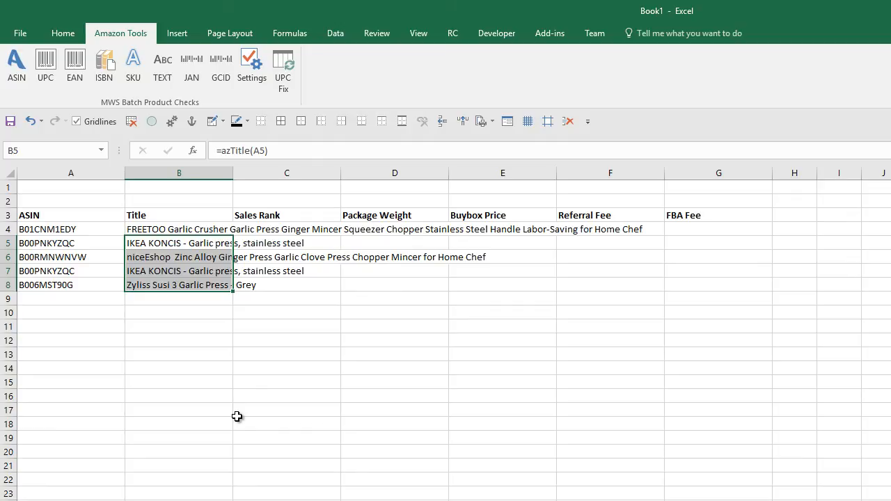
pyautogui.click(179, 257)
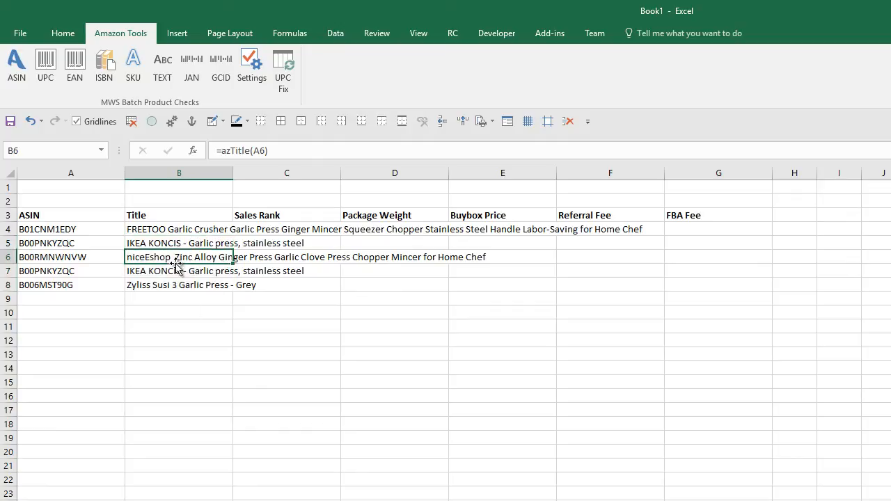
pyautogui.click(70, 285)
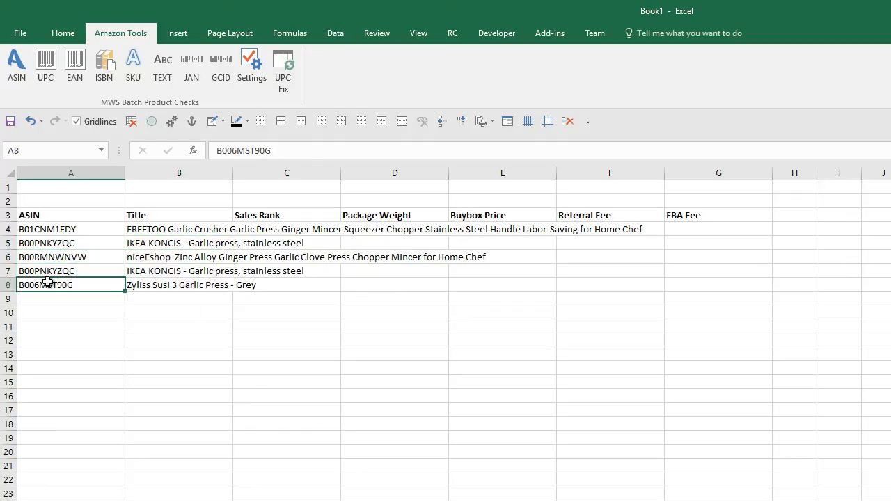
pyautogui.click(286, 215)
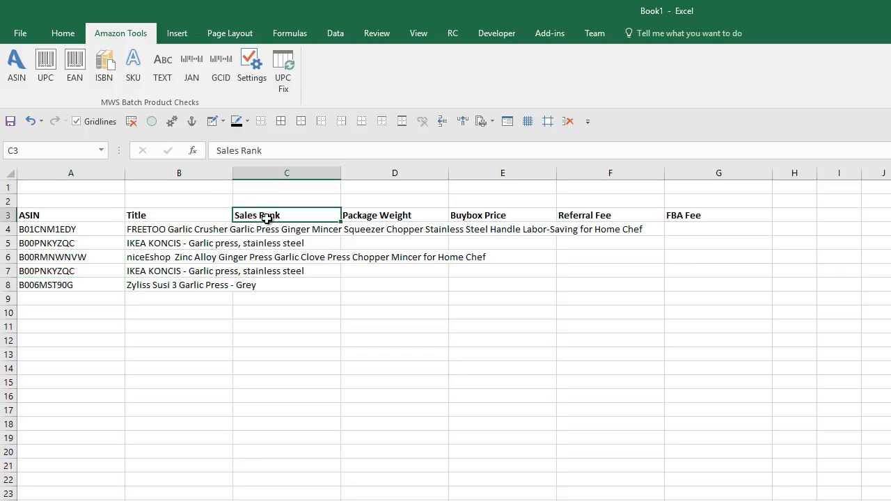
pyautogui.click(395, 215)
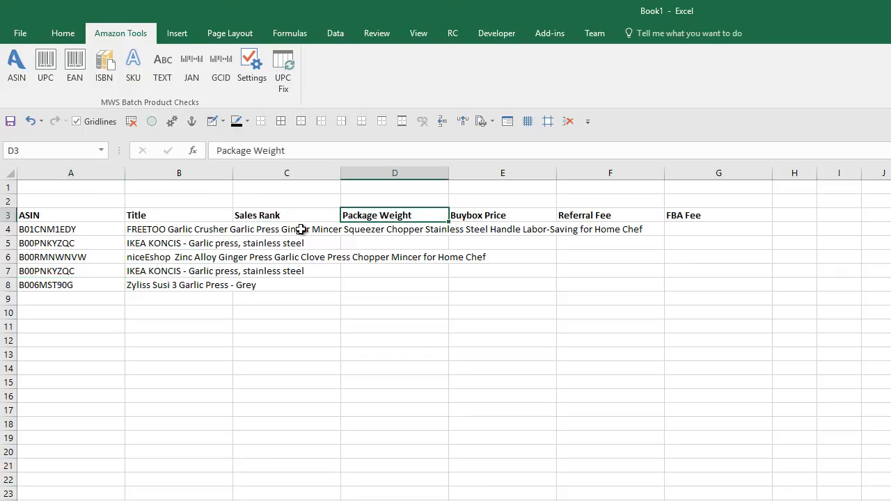
pyautogui.click(286, 229)
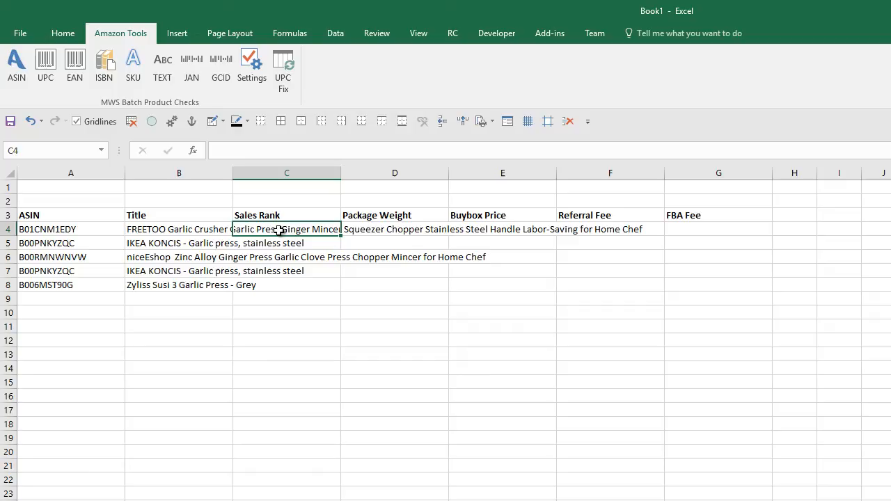
# Step: Enter the azSalesRank formula for A4 in C4, returning a sales rank of 1652
pyautogui.write('=a')
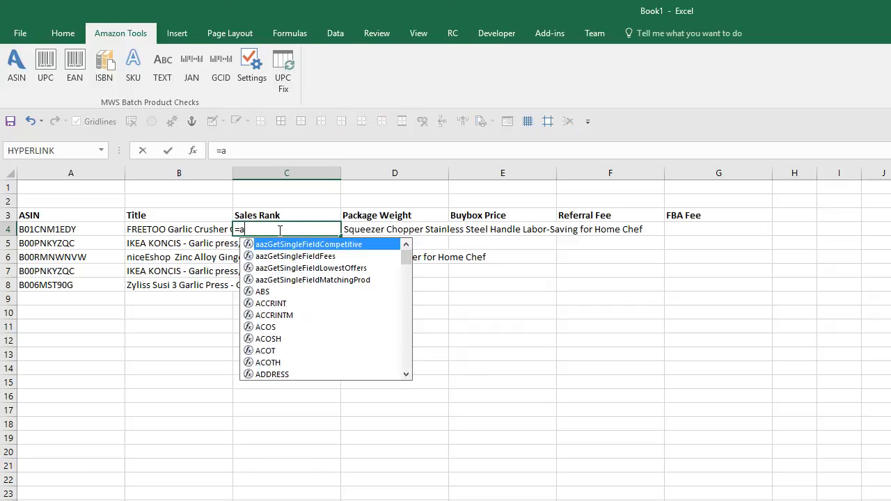
pyautogui.write('zsa')
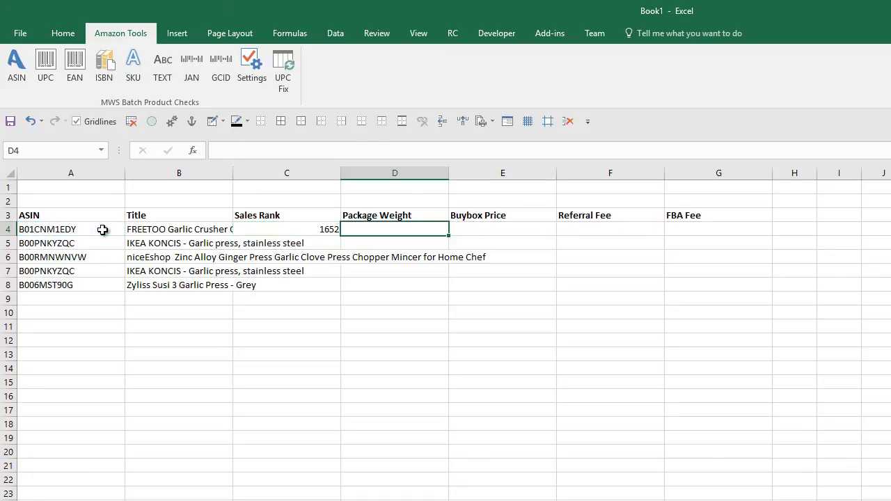
pyautogui.write('=')
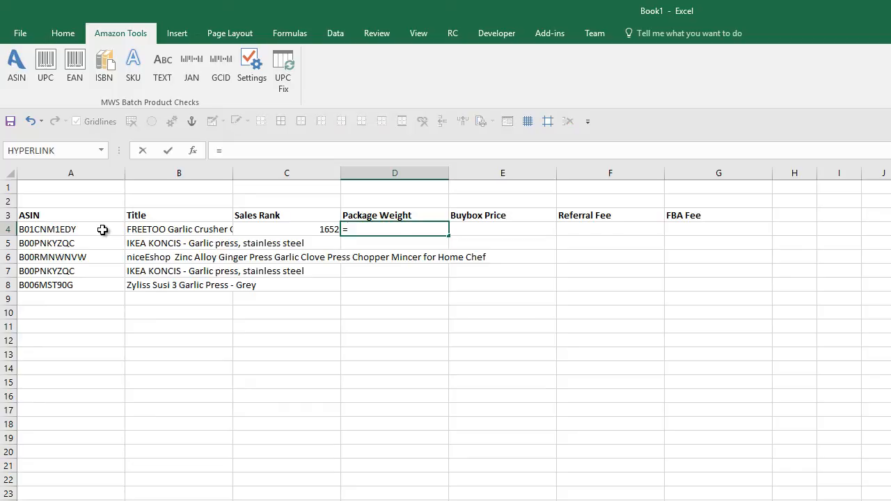
# Step: Enter =azPackageDimensionsWeight(A4) in D4, showing a package weight of 0.62
pyautogui.write('azp')
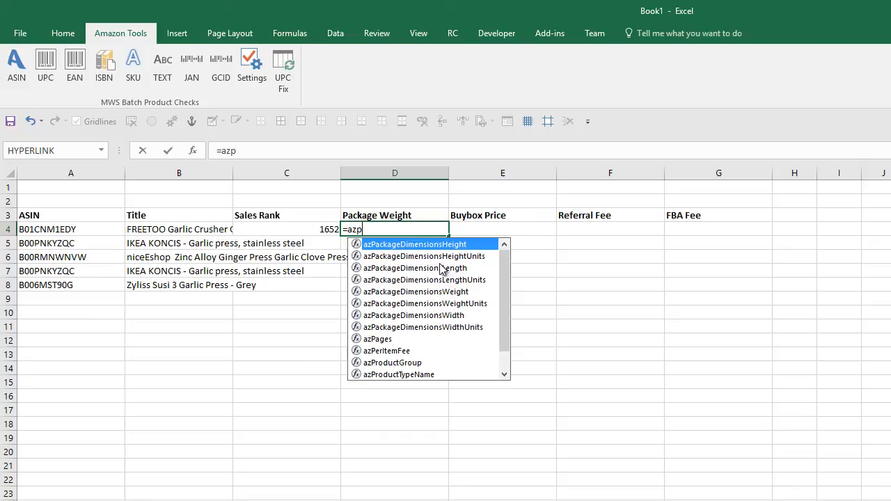
pyautogui.moveTo(415, 292)
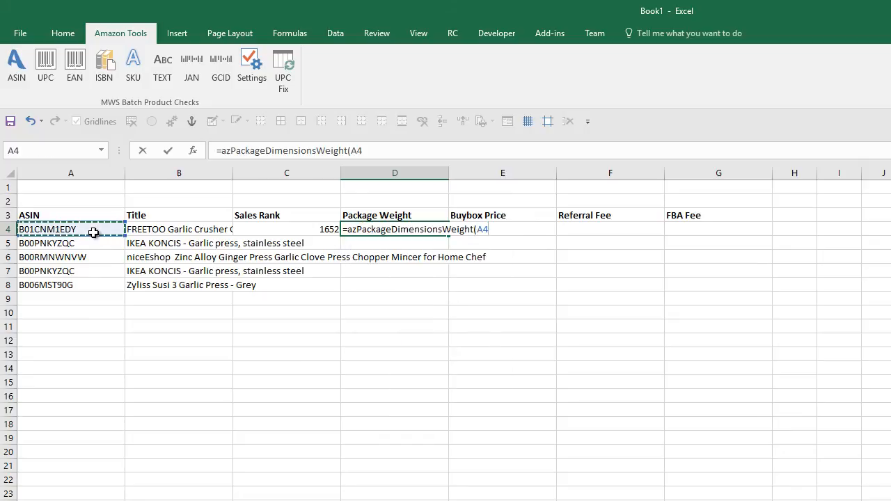
pyautogui.press('Enter')
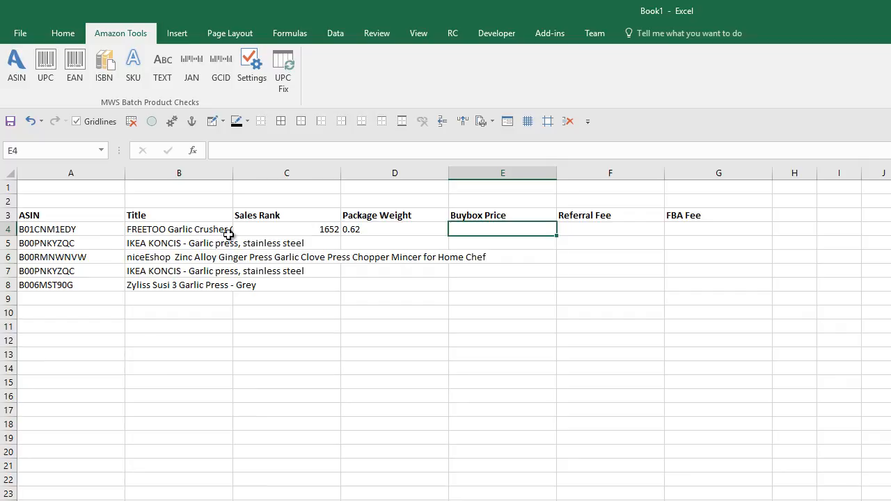
# Step: Enter =azLandedPriceNewBuyBox(A4) in E4 and reselect the cell for editing
pyautogui.write('=az')
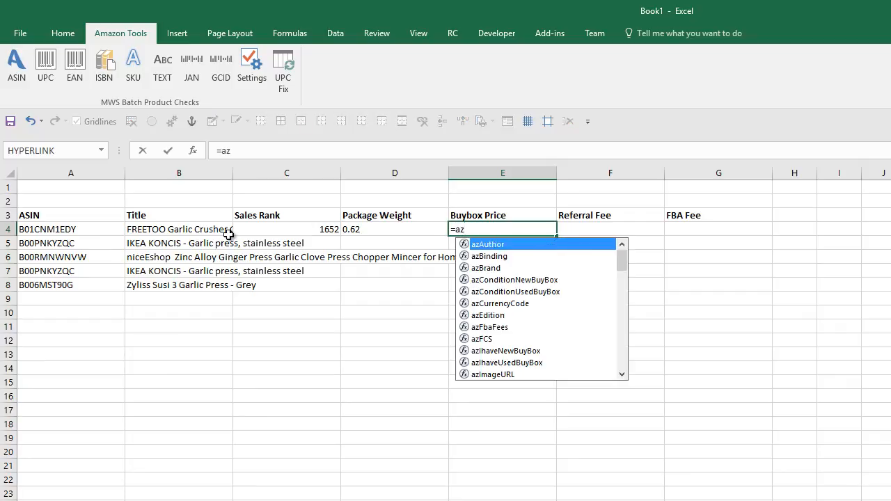
pyautogui.write('l')
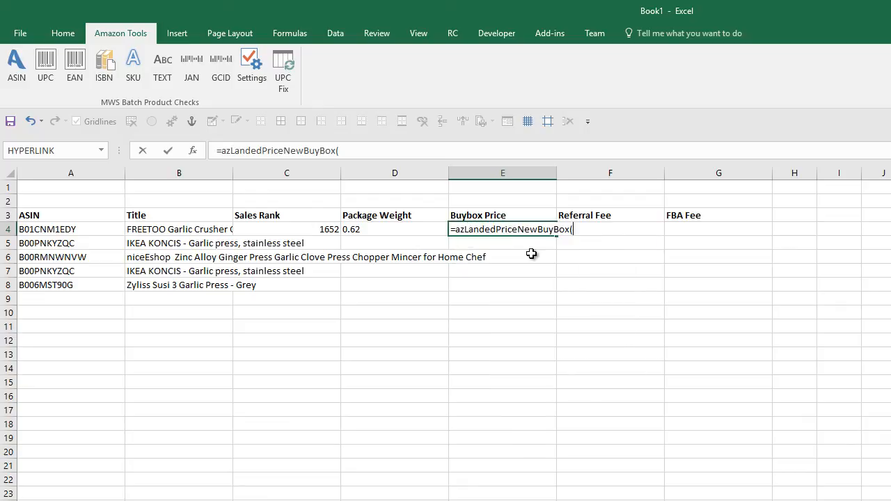
pyautogui.click(70, 229)
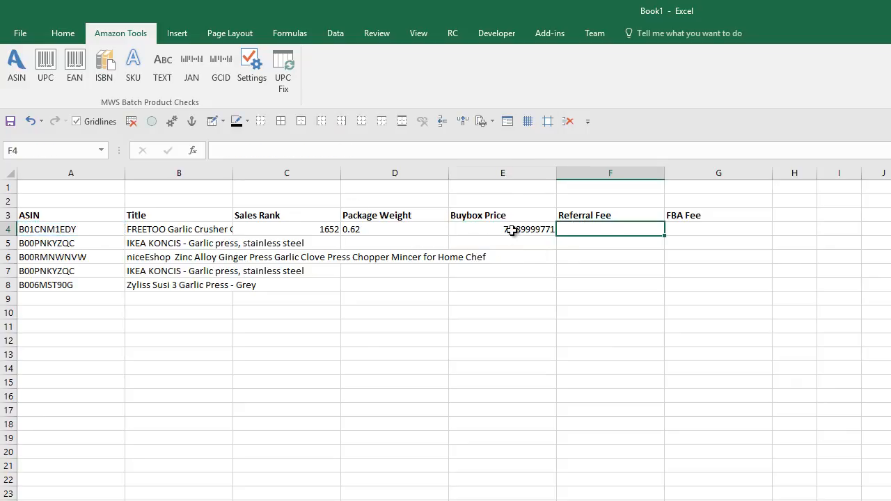
pyautogui.click(503, 229)
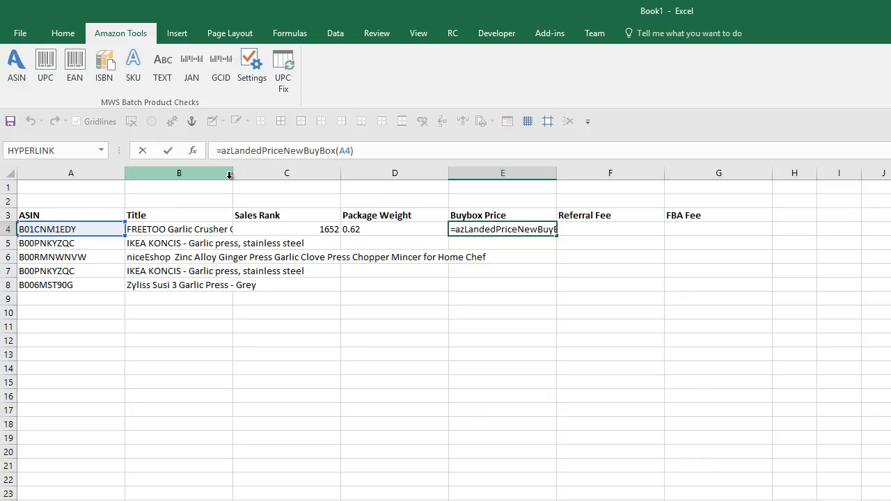
# Step: Wrap the E4 Buybox Price formula in ROUND, showing 7.99, and select F4
pyautogui.write('round(')
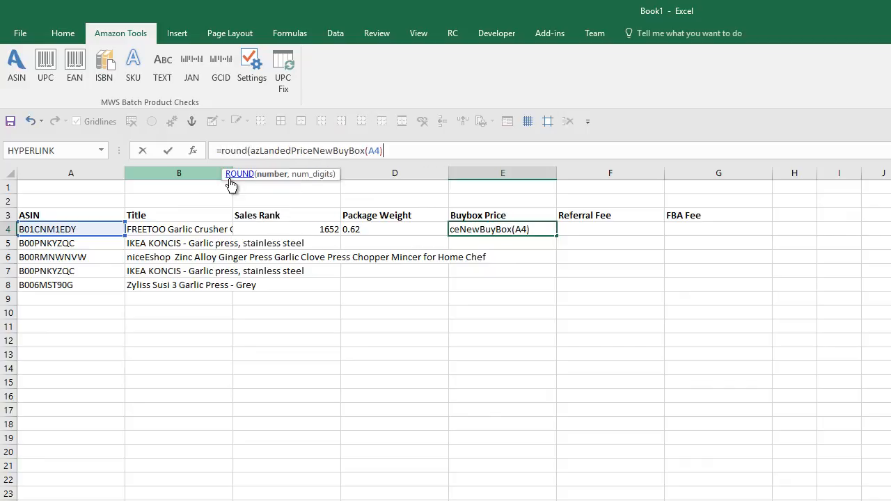
pyautogui.press('enter')
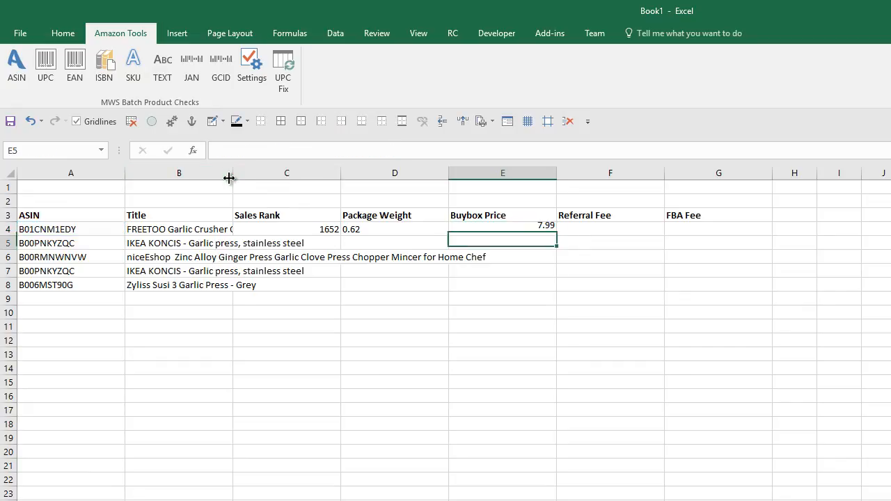
pyautogui.click(610, 229)
pyautogui.write('=')
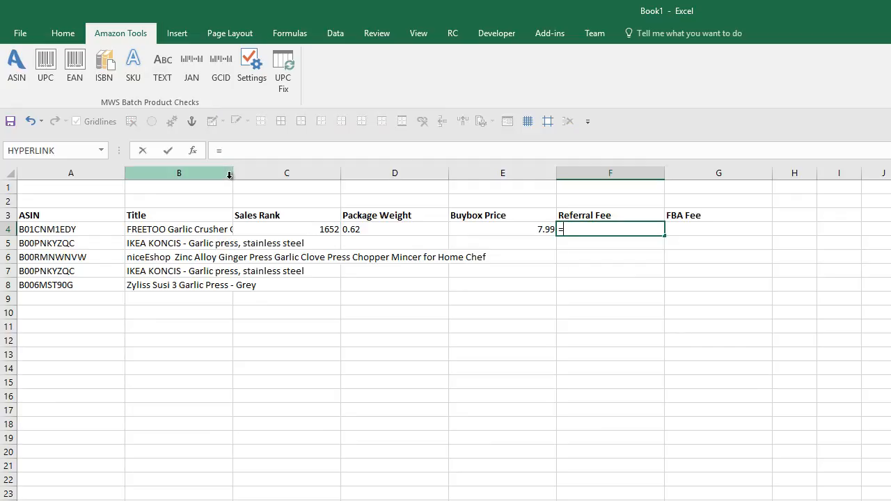
# Step: Enter =azReferralFee(A4,100) in F4 for the first product
pyautogui.write('azre')
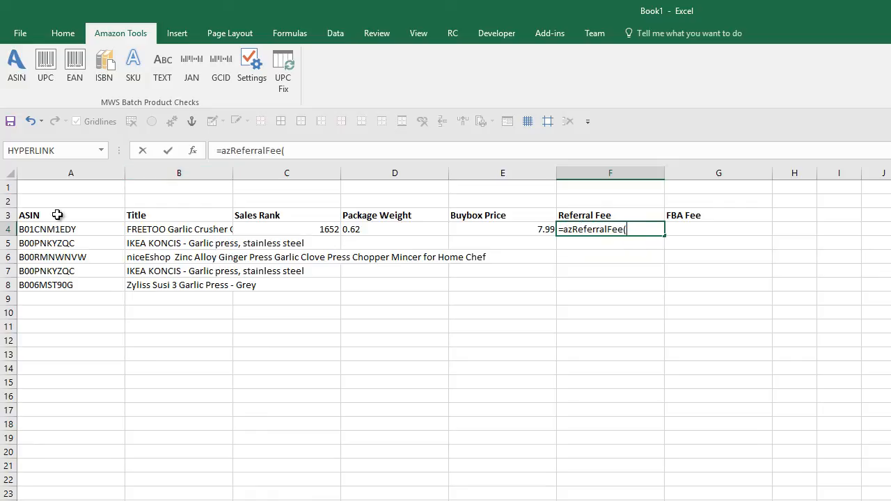
pyautogui.click(71, 229)
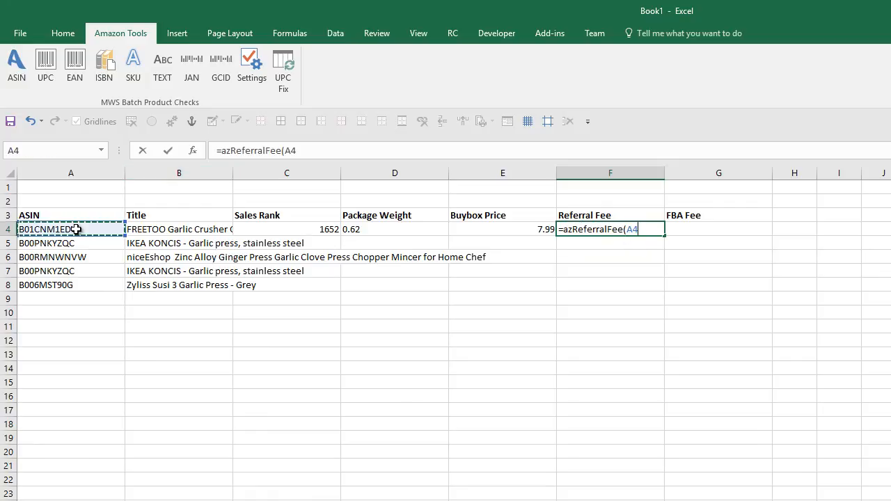
pyautogui.write(',')
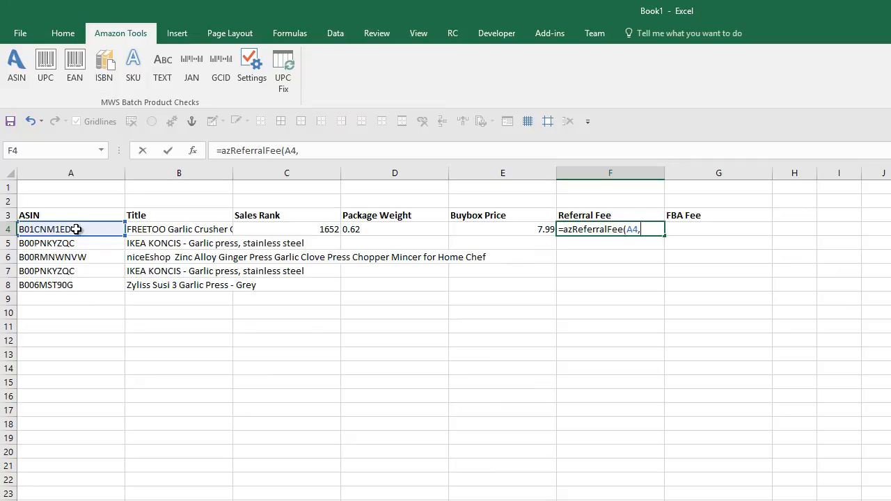
pyautogui.write('100')
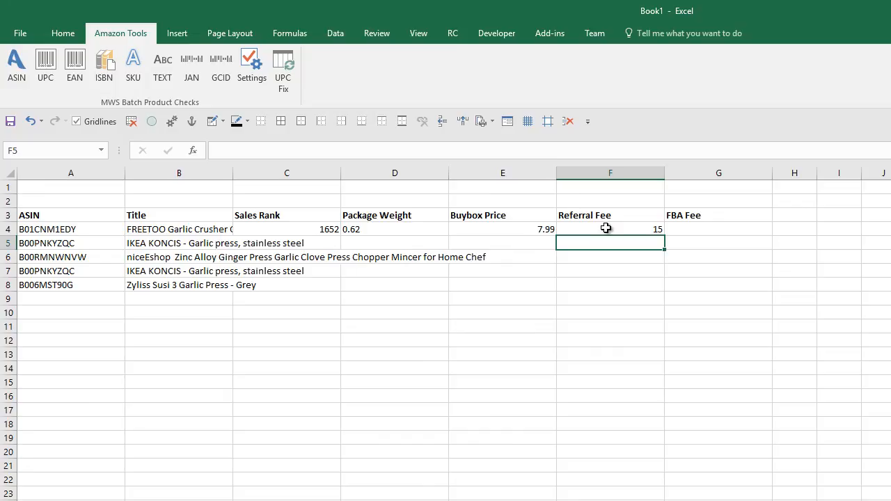
# Step: Change the referral fee formula's second argument to 200, giving a fee of 30
pyautogui.click(610, 229)
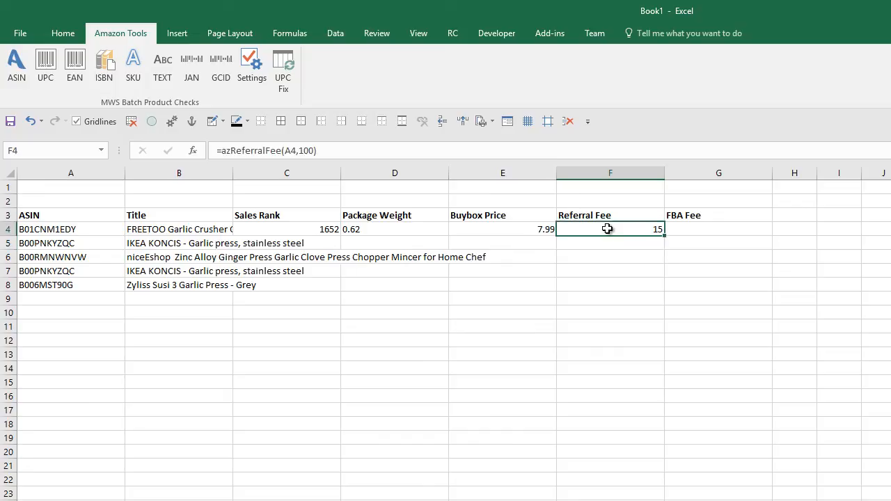
pyautogui.doubleClick(610, 229)
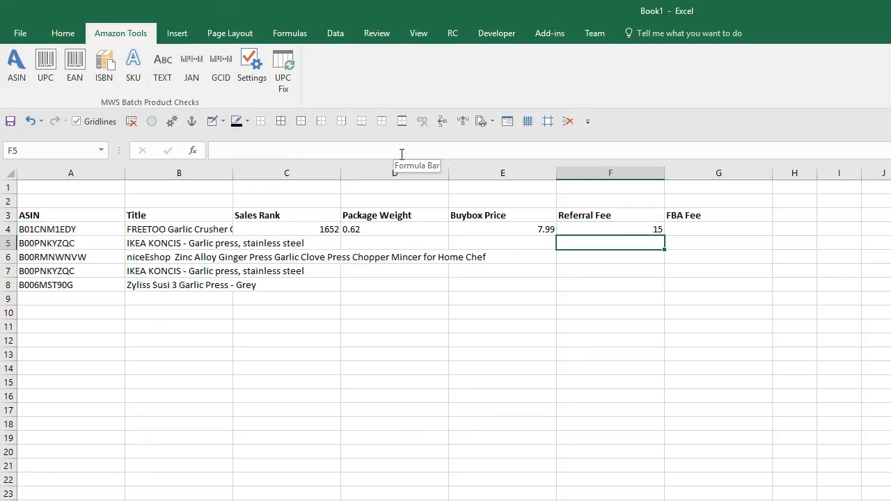
pyautogui.click(610, 229)
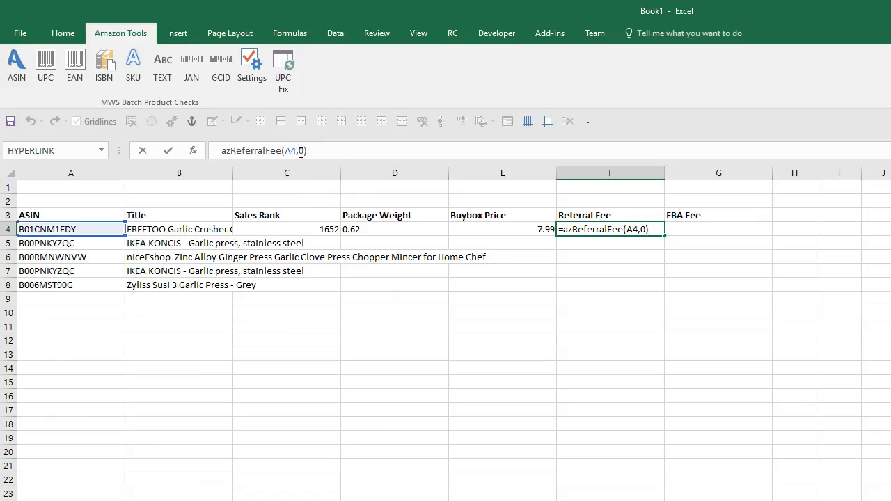
pyautogui.write('20')
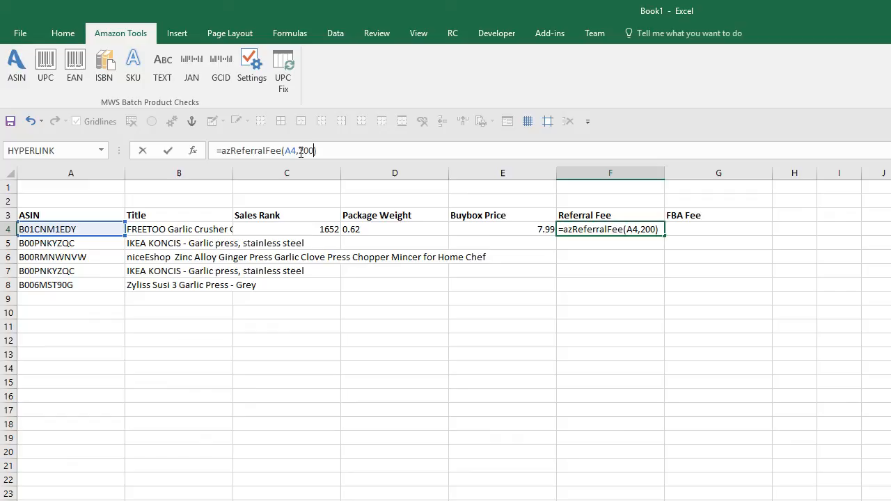
pyautogui.press('enter')
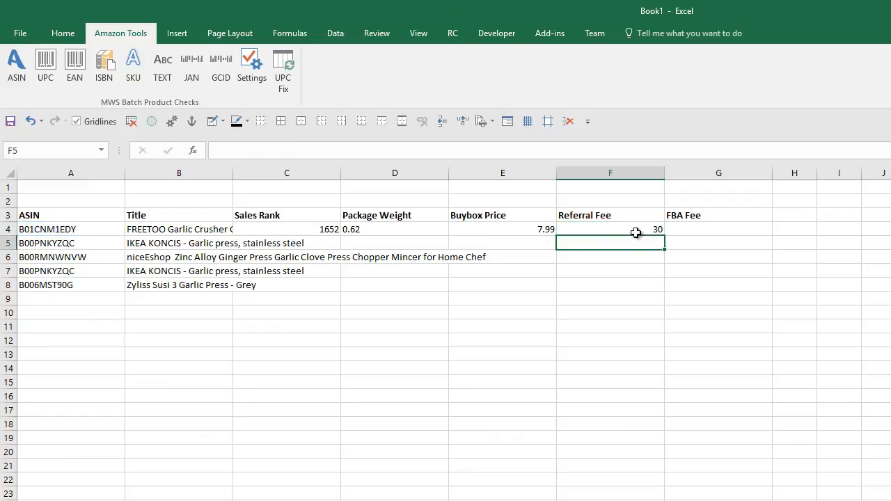
pyautogui.click(611, 229)
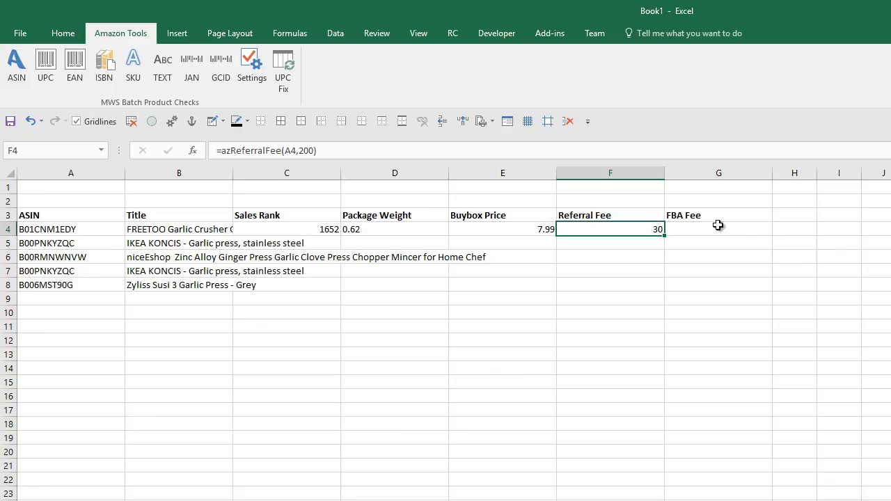
pyautogui.click(718, 230)
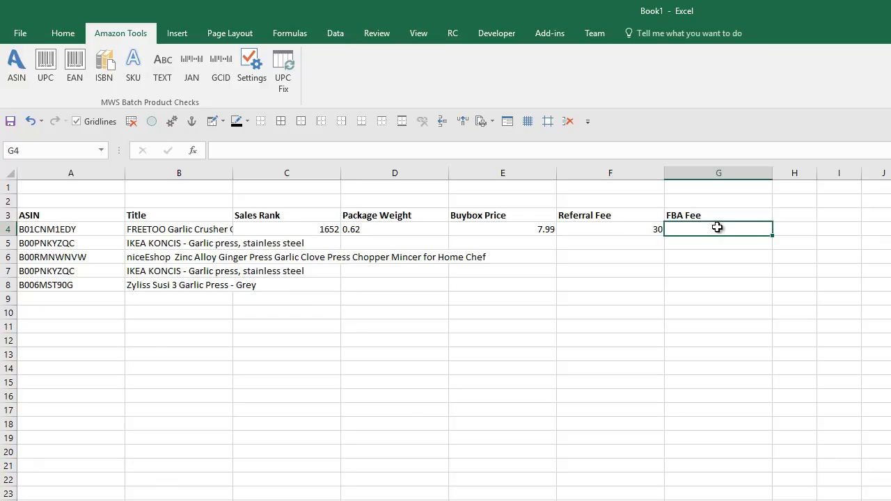
# Step: Enter =azFbaFees(A4) in G4, showing an FBA fee of 1.7
pyautogui.write('=az')
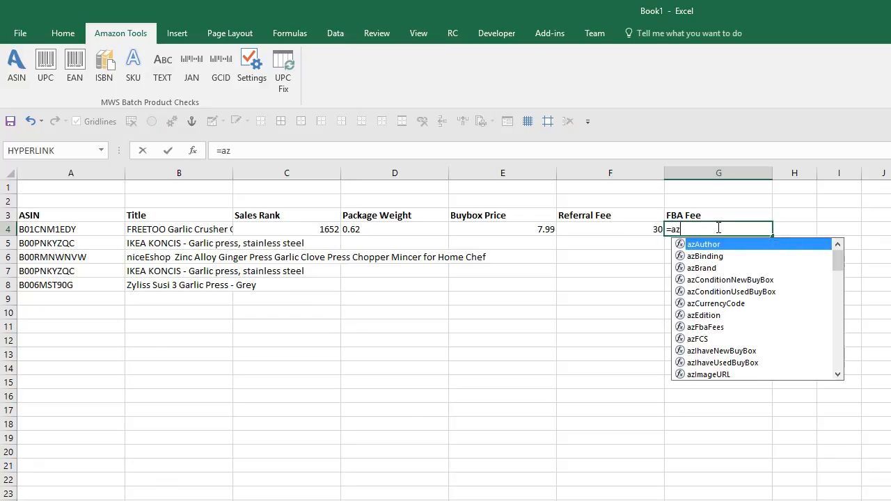
pyautogui.write('f')
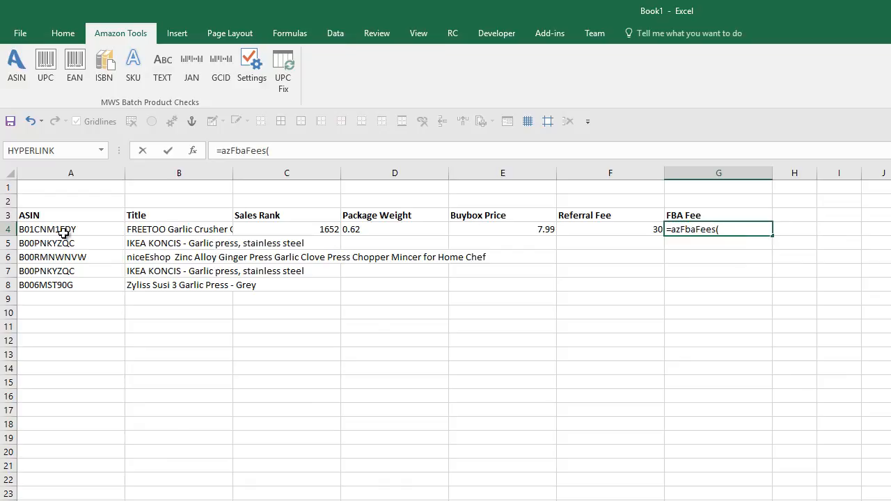
pyautogui.click(71, 229)
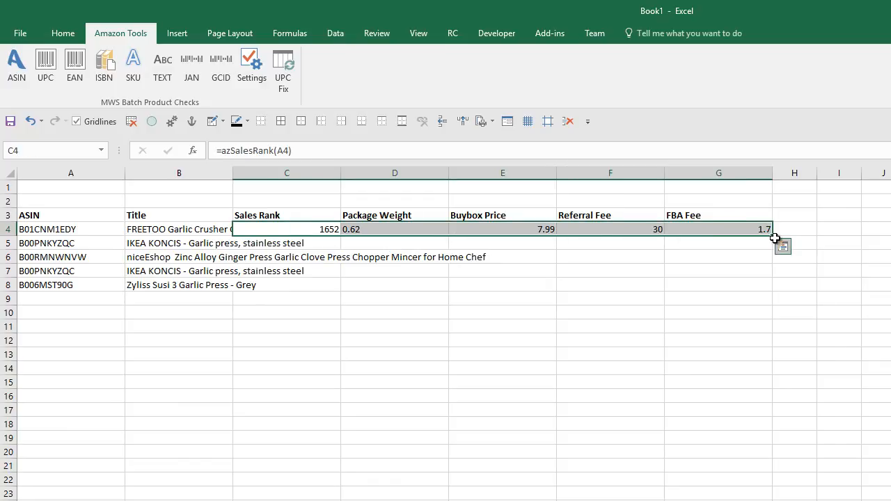
# Step: Drag the C4:G4 lookup formulas down through row 8
pyautogui.moveTo(771, 237); pyautogui.dragTo(772, 289)
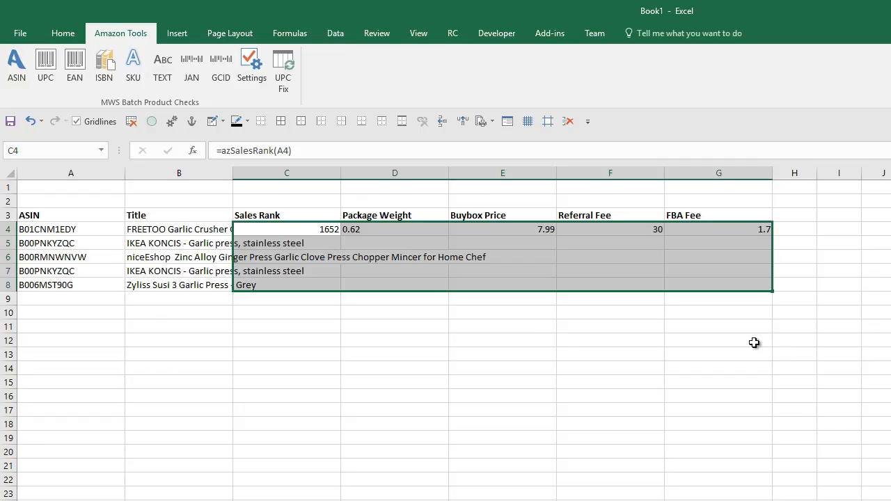
pyautogui.moveTo(297, 317)
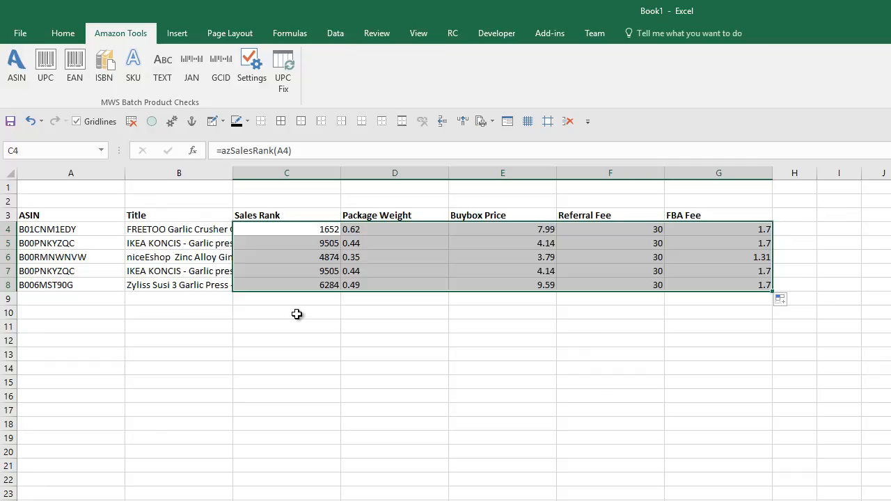
pyautogui.moveTo(395, 251)
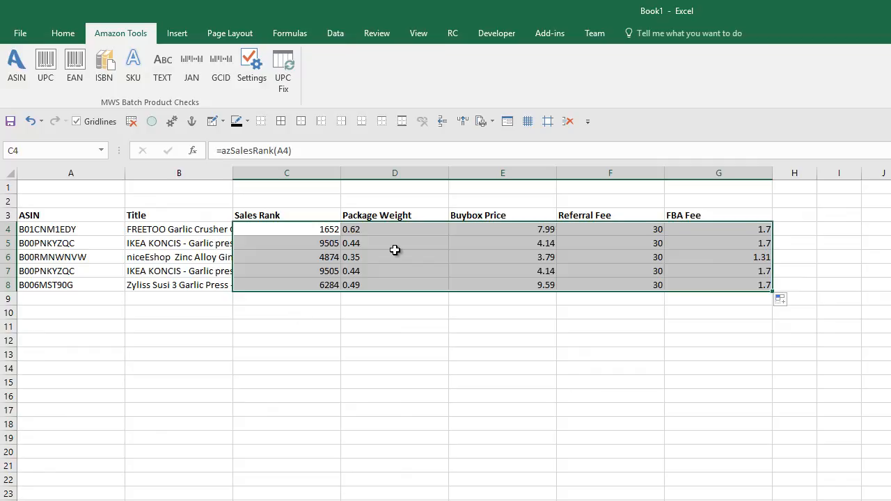
pyautogui.moveTo(52, 229)
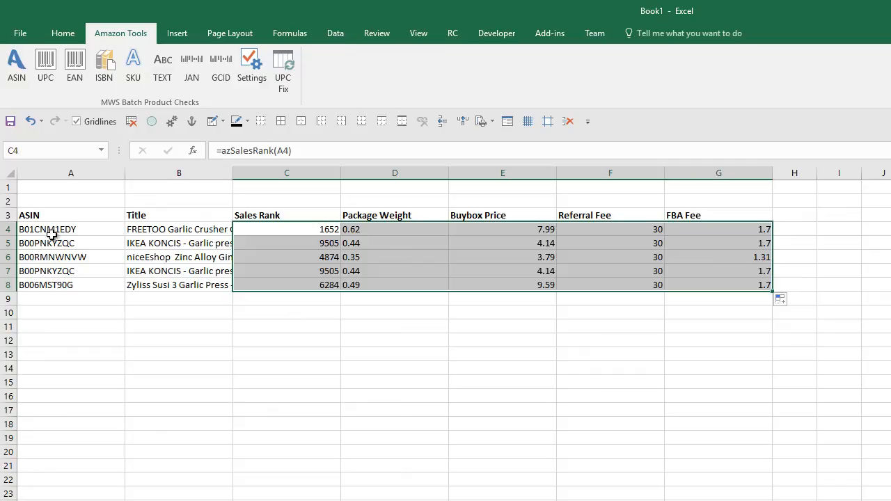
# Step: Overwrite A4 with 'c', select A5:A8 to delete, then undo to restore the ASINs
pyautogui.click(70, 229)
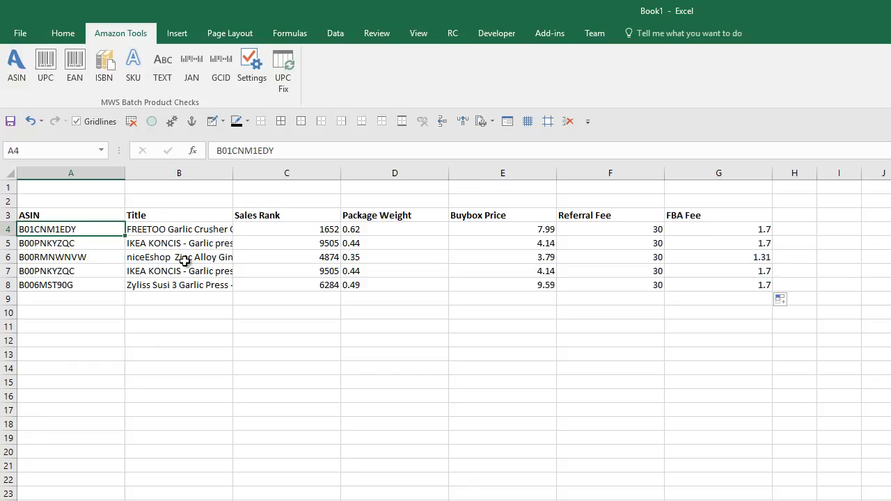
pyautogui.write('c')
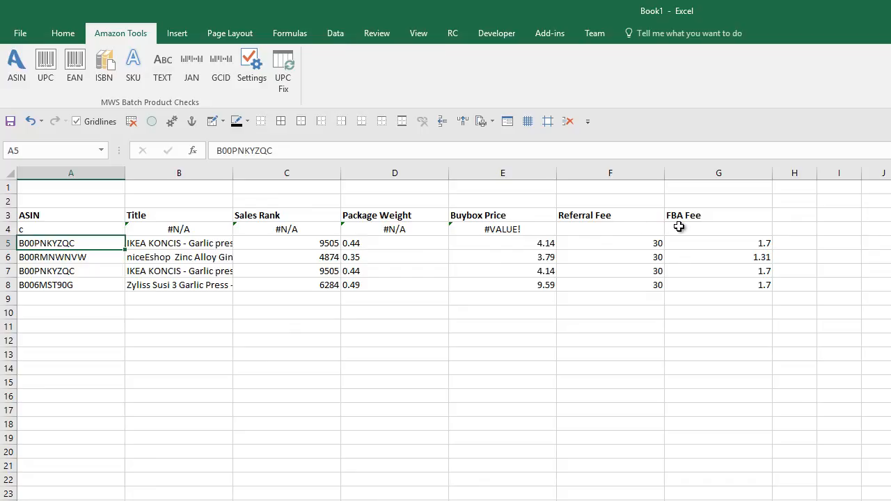
pyautogui.moveTo(71, 243); pyautogui.dragTo(70, 284)
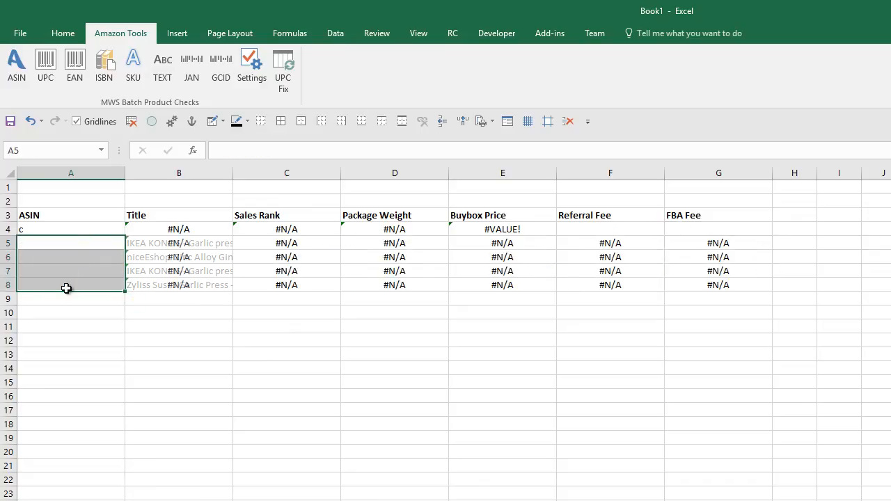
pyautogui.click(70, 229)
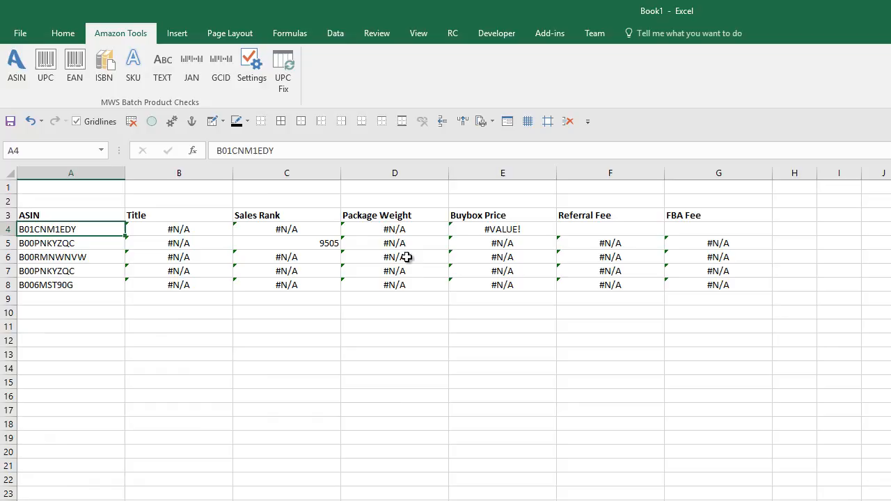
pyautogui.moveTo(418, 253)
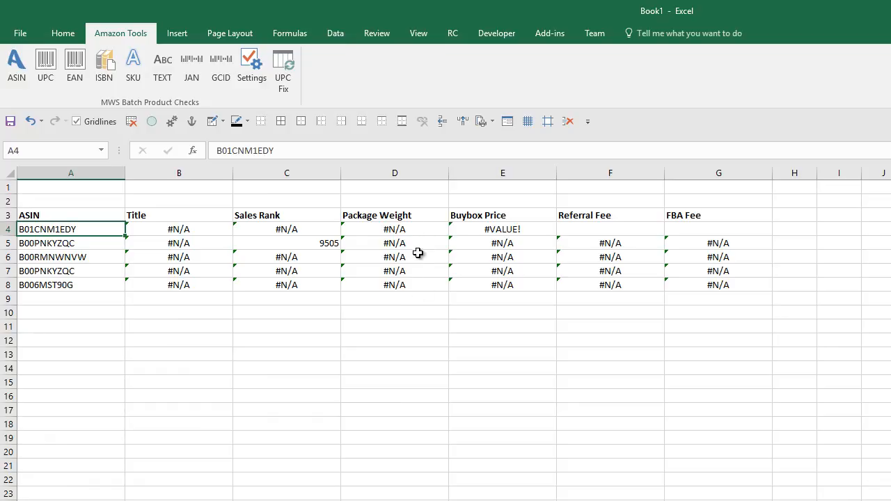